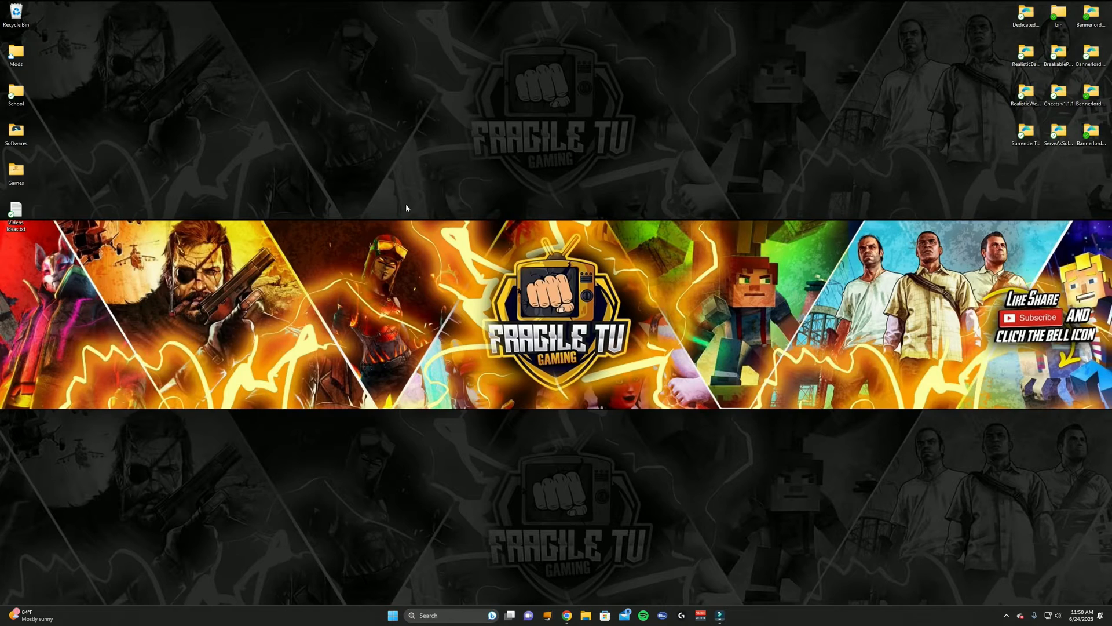
mouse_move(474, 286)
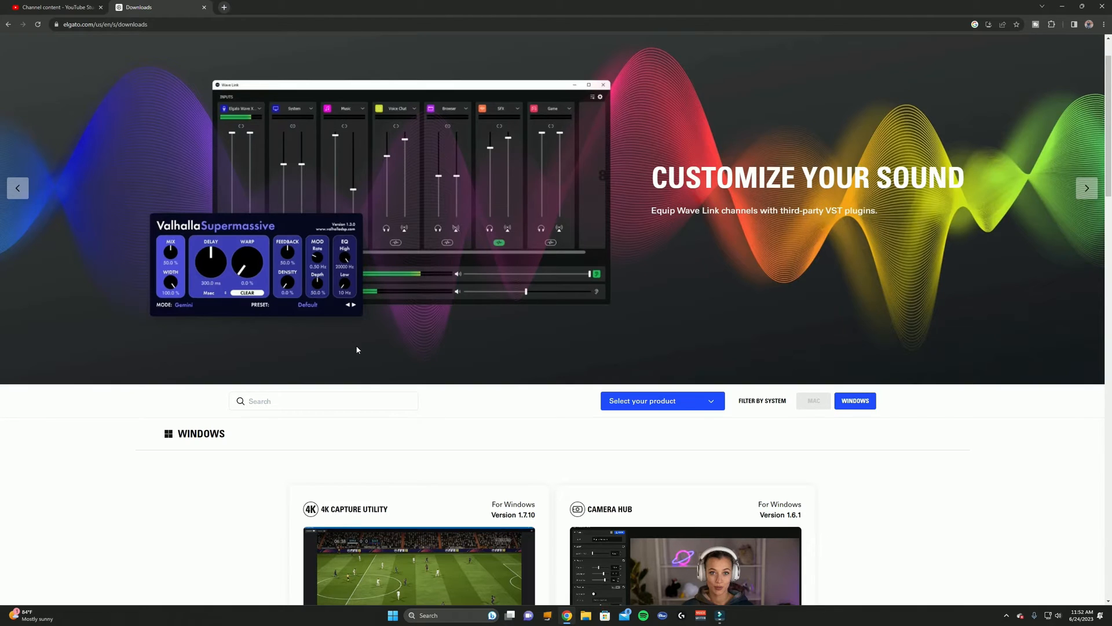
Step: Scroll the Elgato downloads page down to the Windows software section
scroll("down", 3)
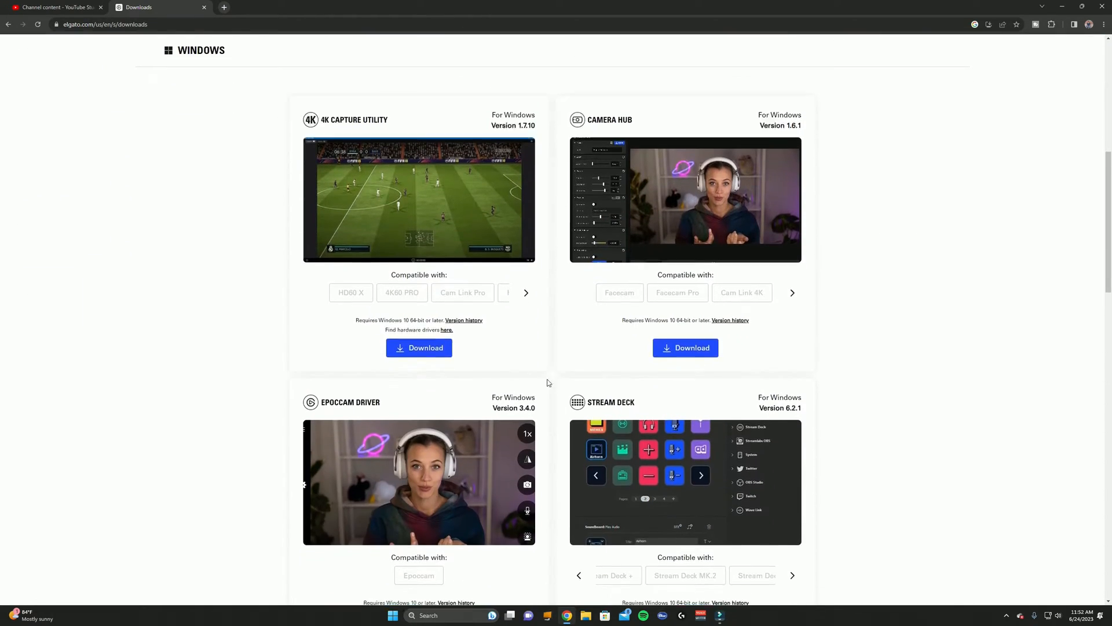
scroll("down", 3)
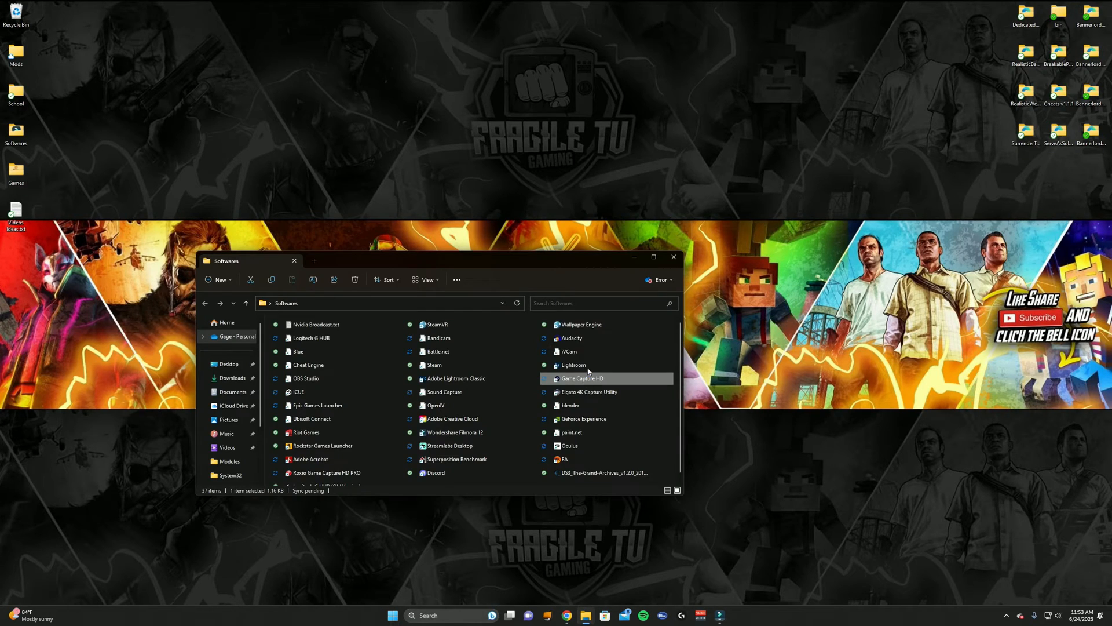
Step: Launch Game Capture HD from the Softwares folder in File Explorer
double_click(581, 378)
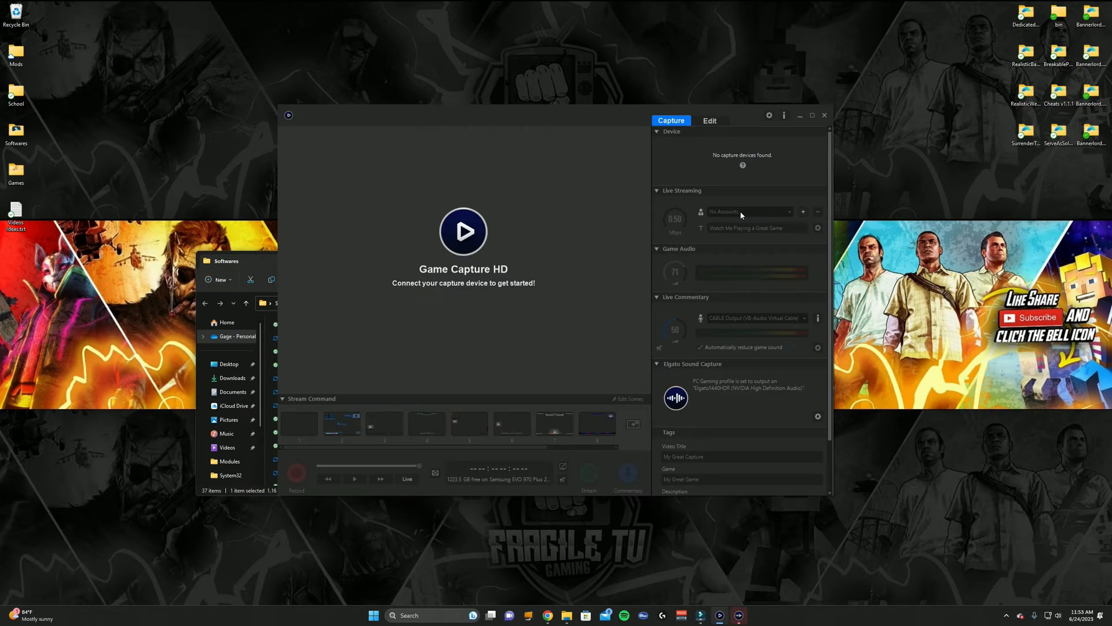
mouse_move(744, 487)
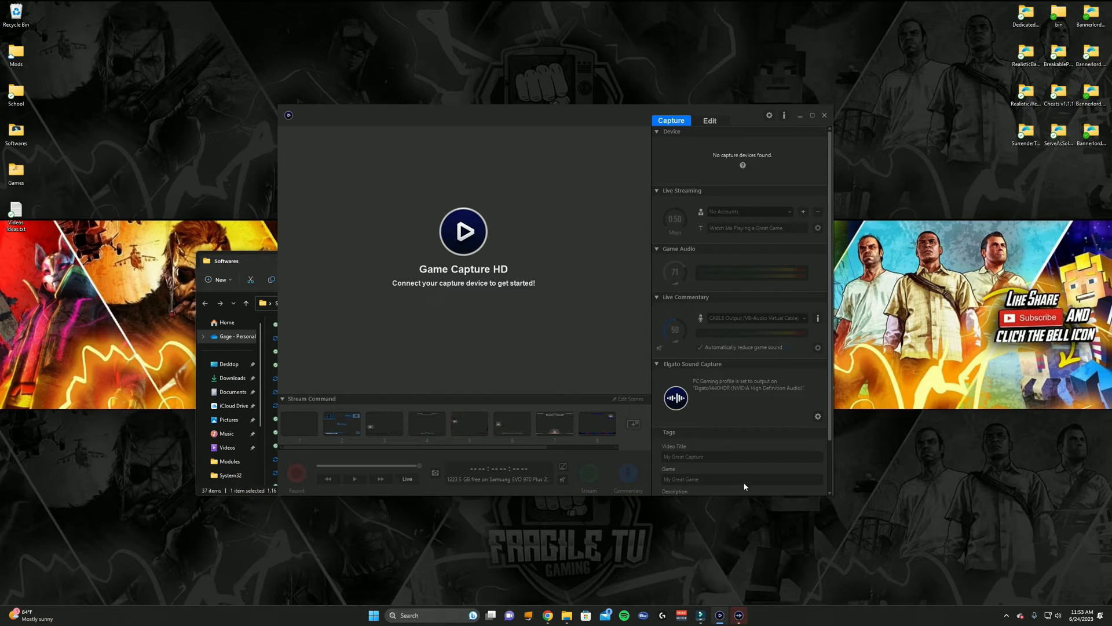
mouse_move(788, 412)
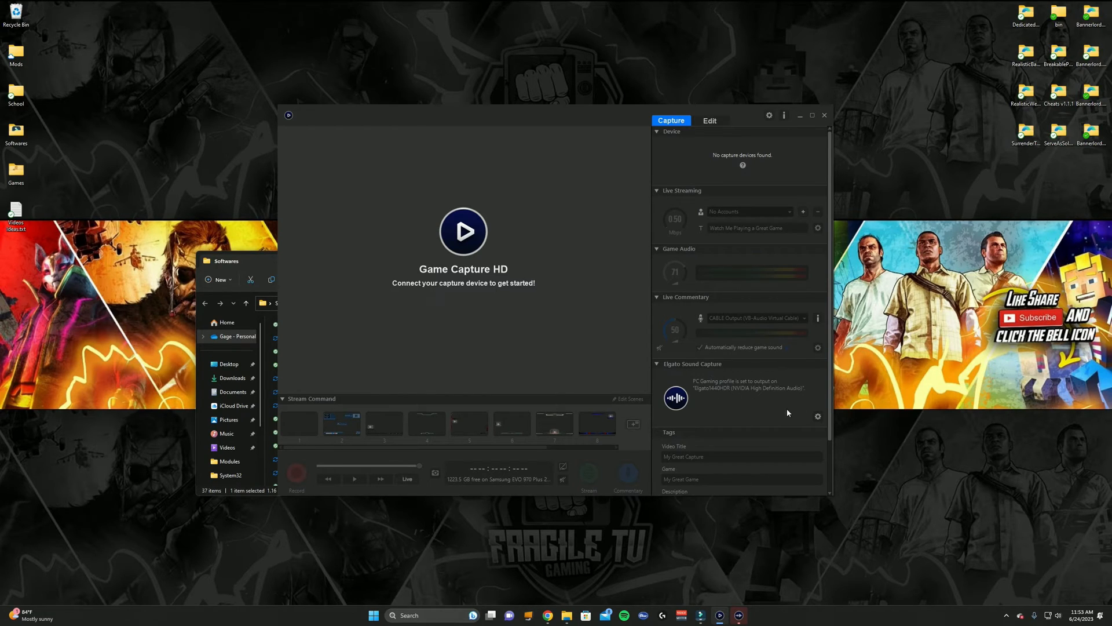
mouse_move(817, 412)
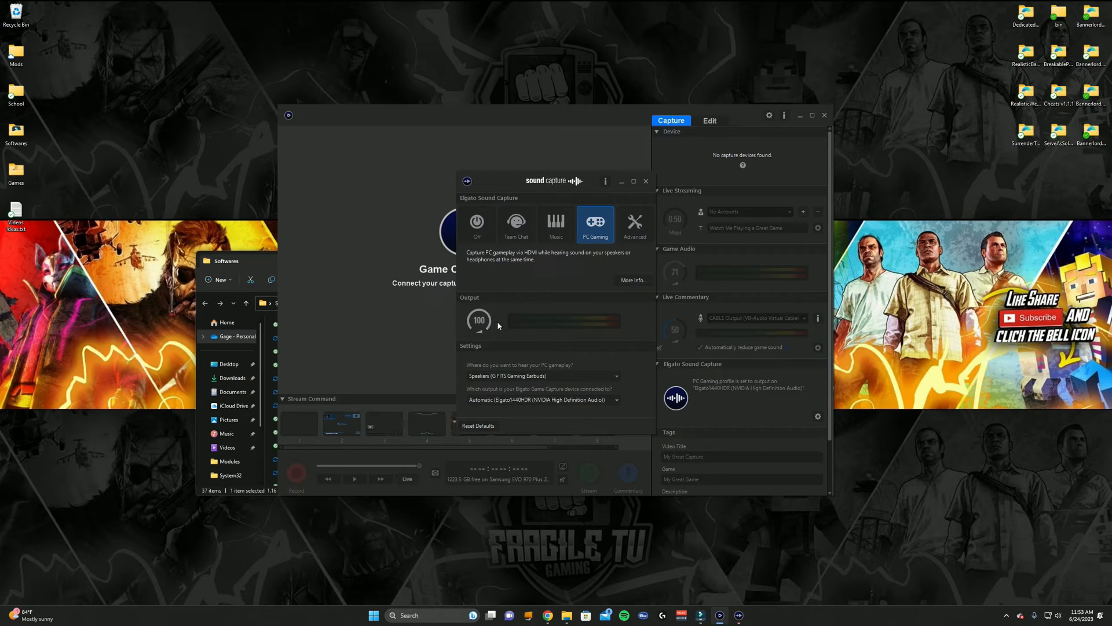
mouse_move(531, 341)
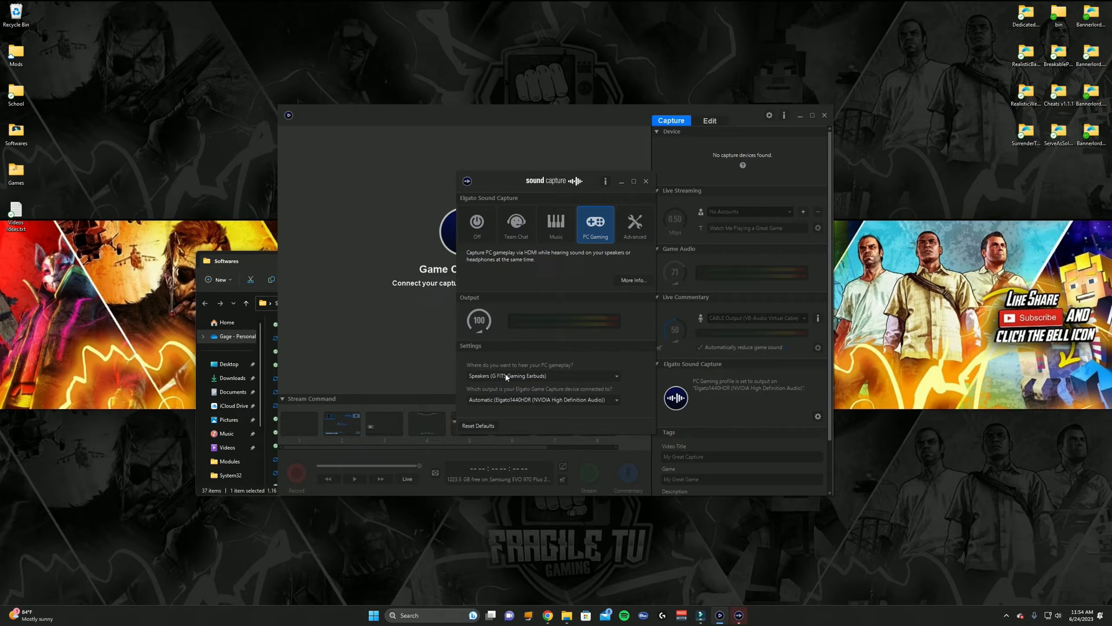
mouse_move(595, 237)
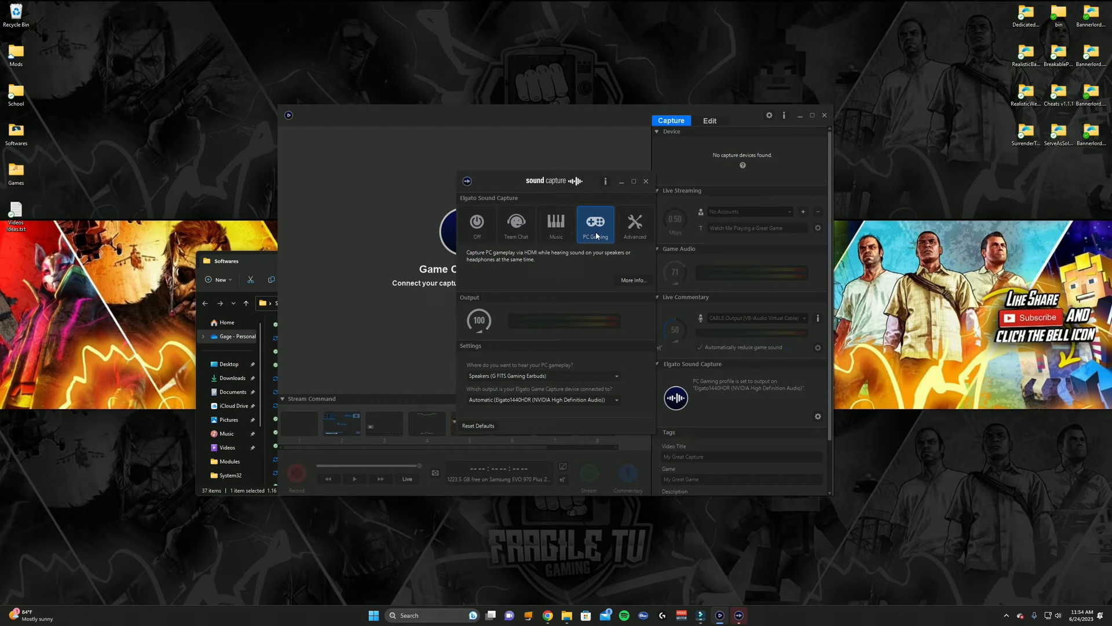
mouse_move(593, 226)
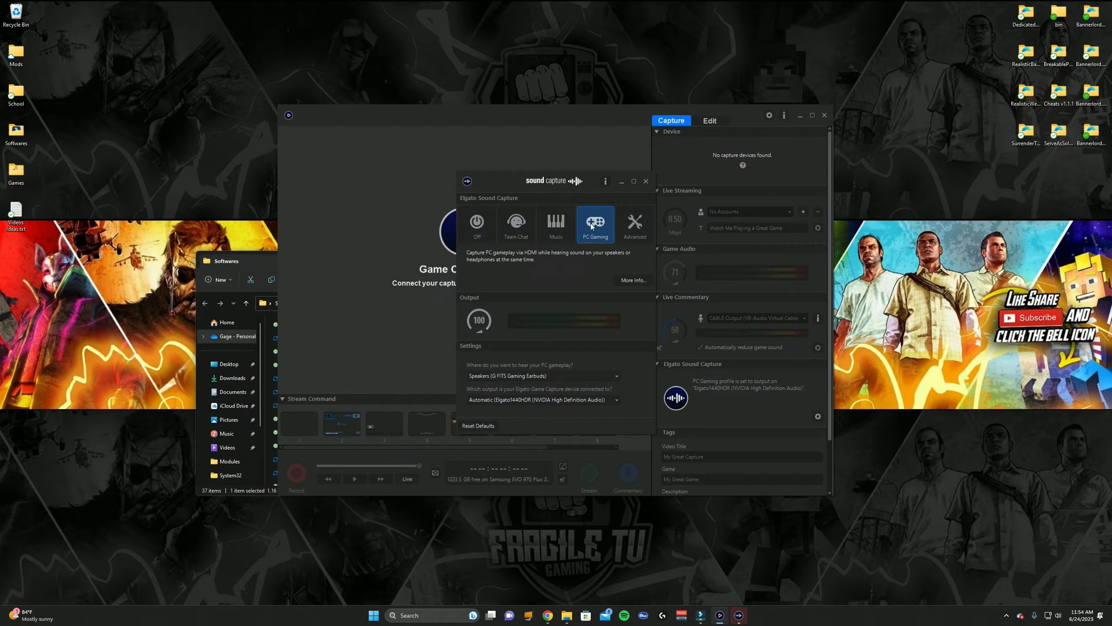
mouse_move(537, 374)
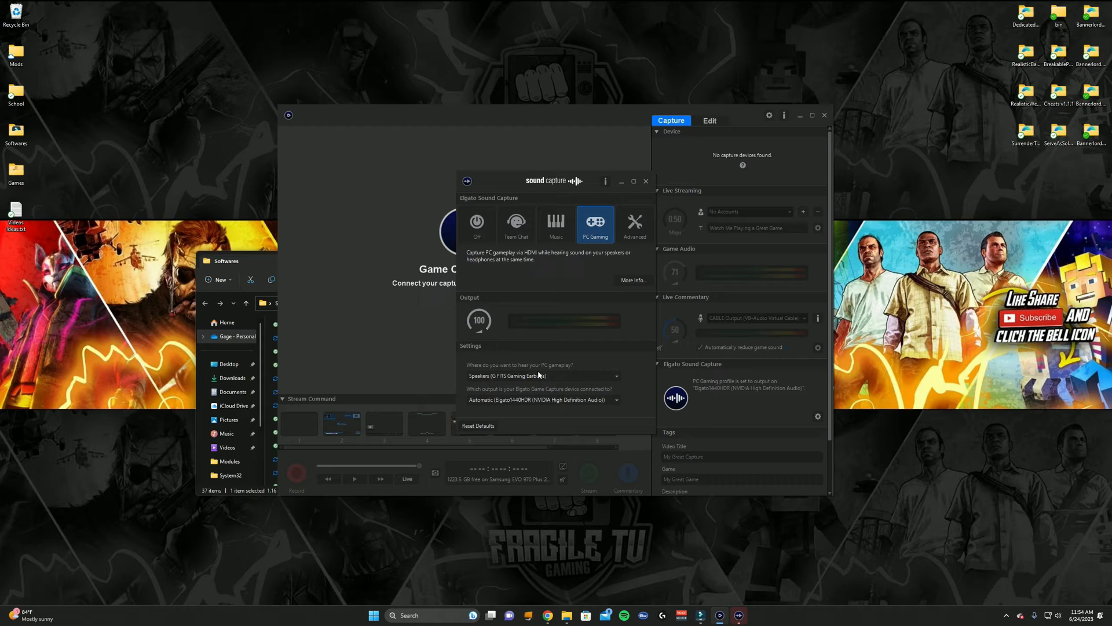
mouse_move(550, 379)
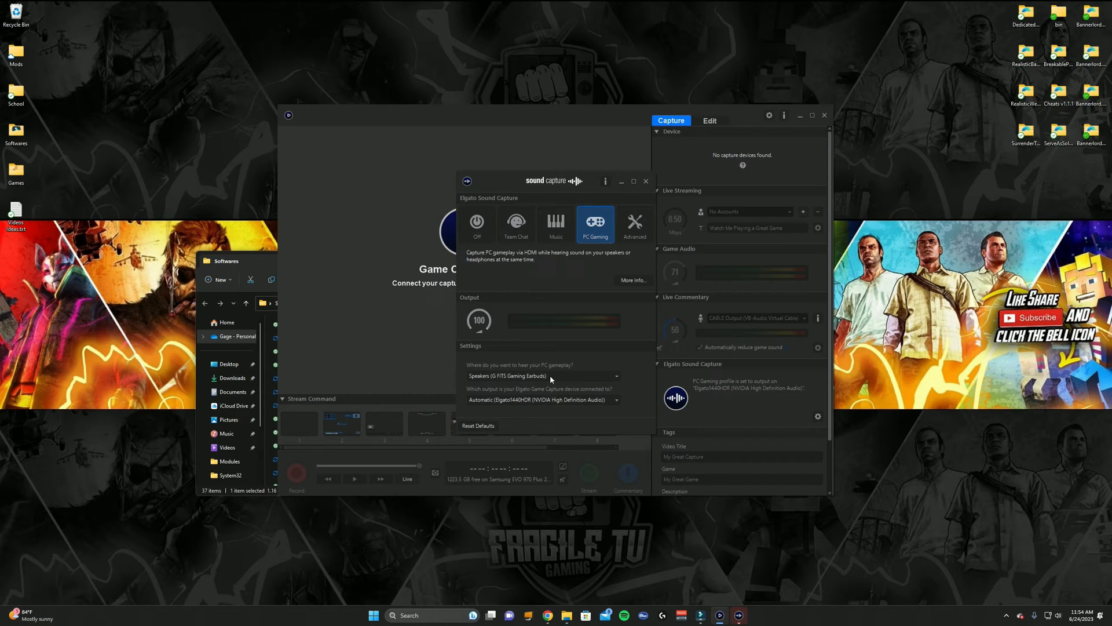
left_click(542, 376)
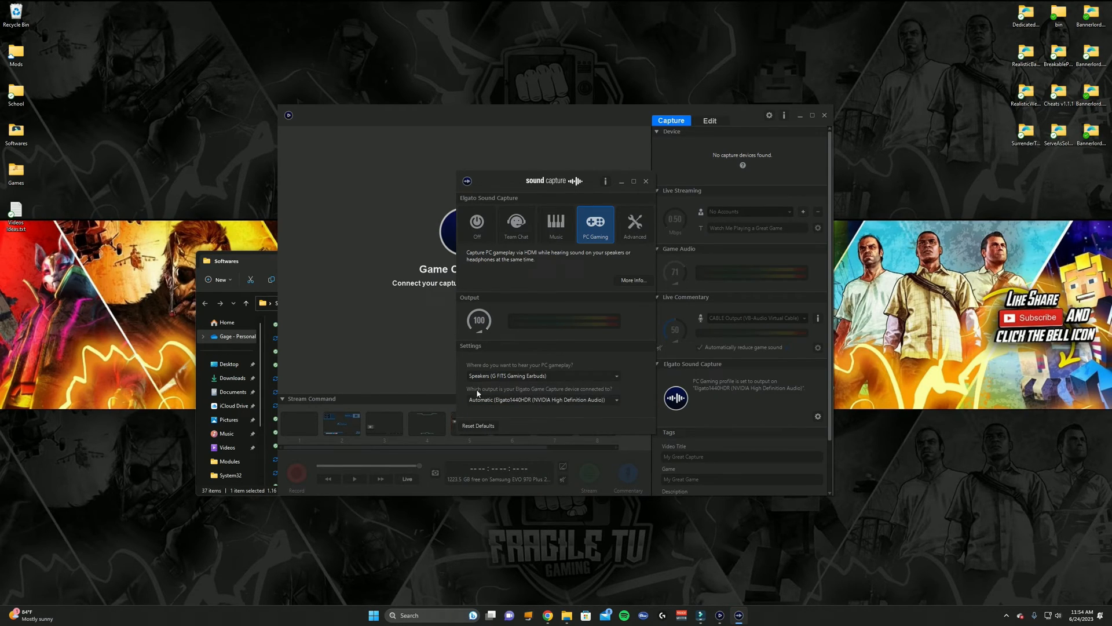
mouse_move(546, 395)
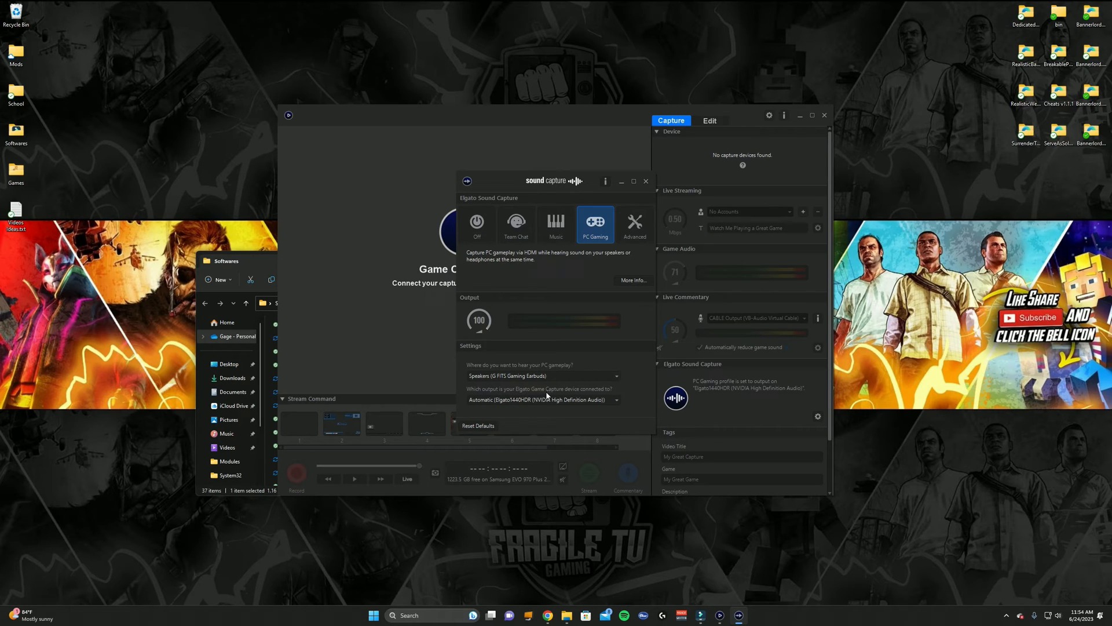
mouse_move(475, 403)
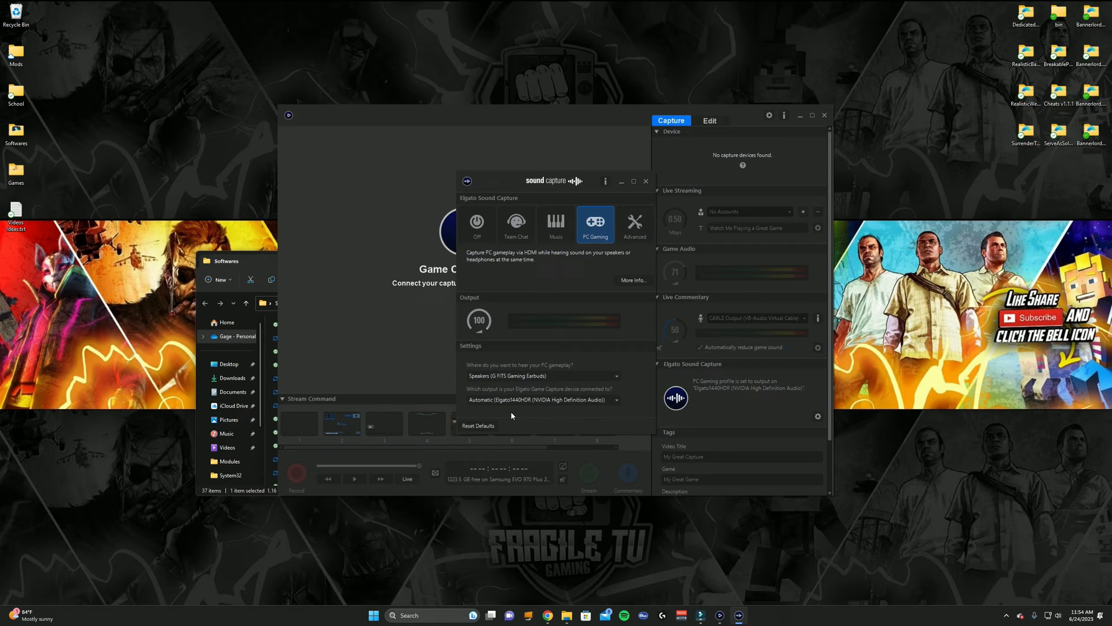
mouse_move(534, 405)
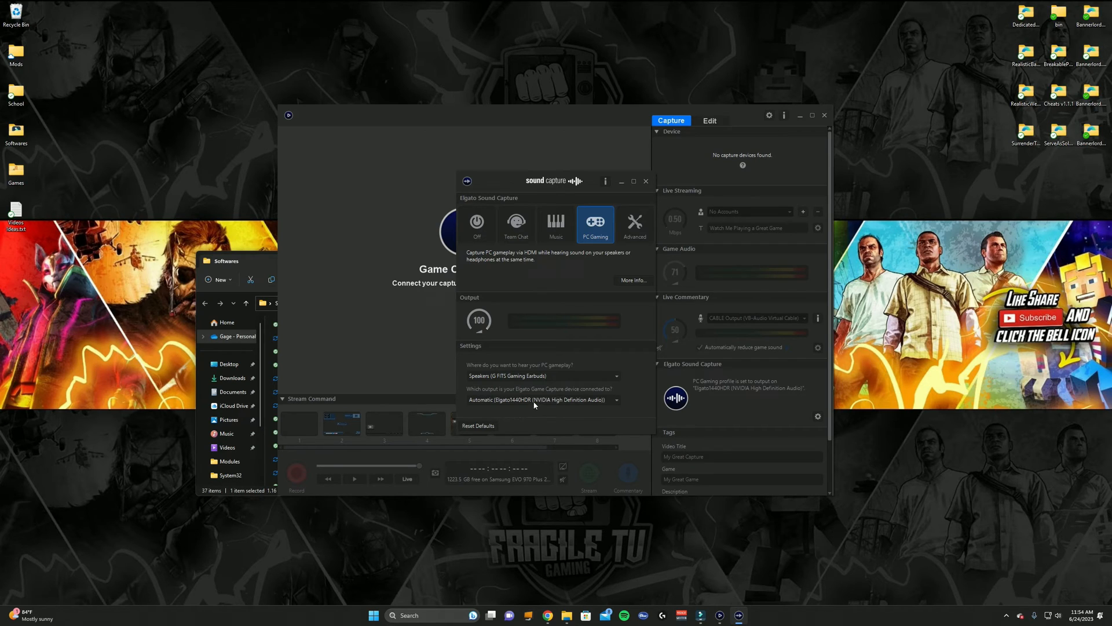
Step: Expand the list of outputs the Elgato capture device can be connected to
left_click(542, 400)
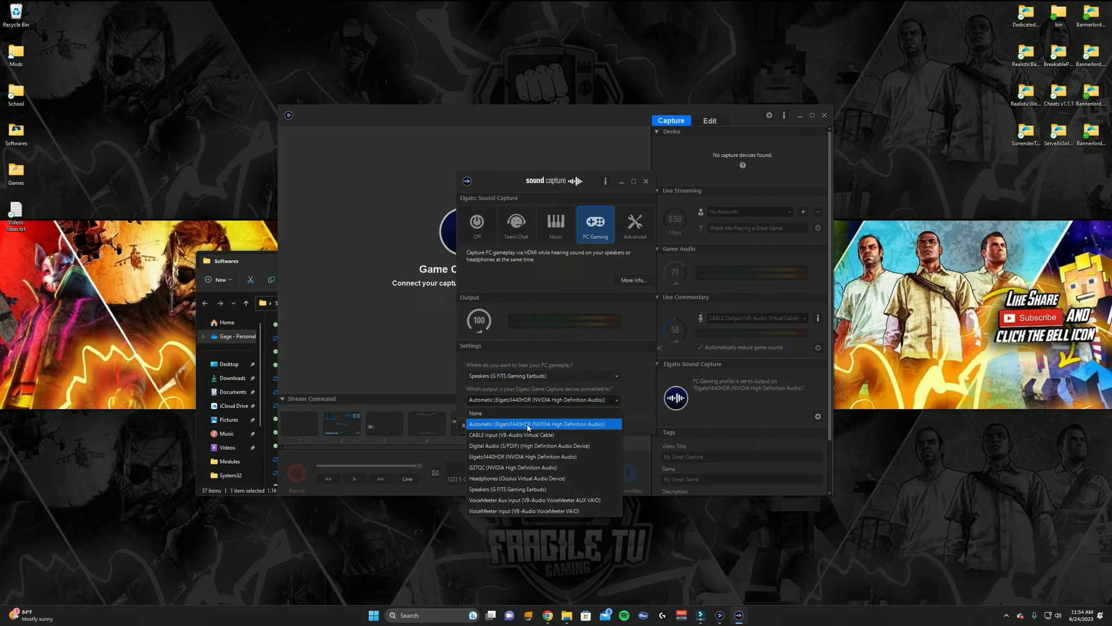
mouse_move(522, 445)
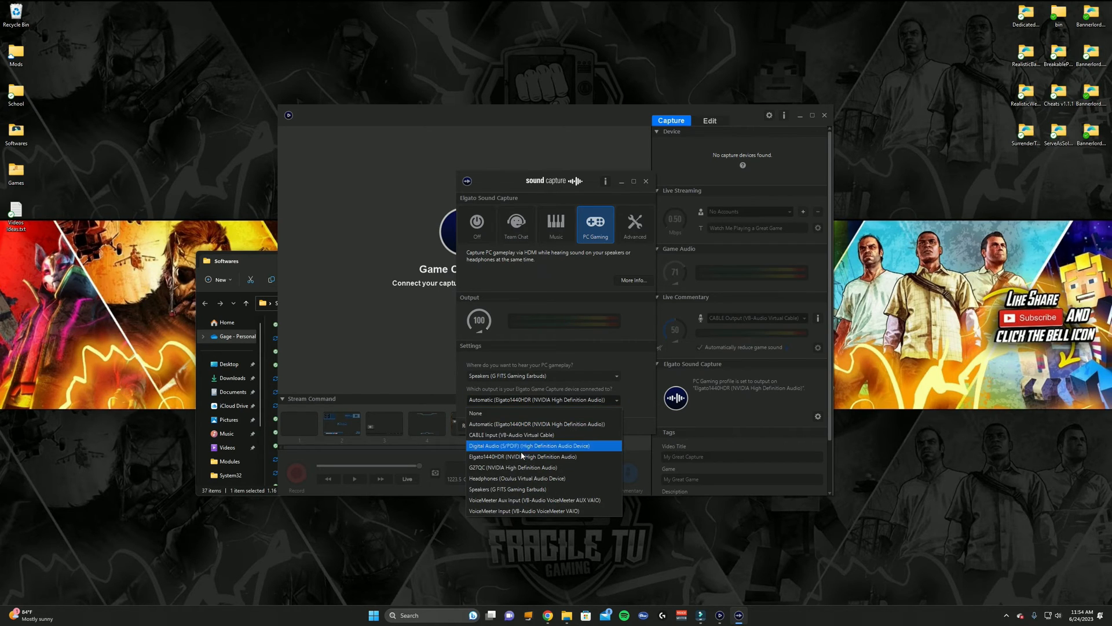
mouse_move(521, 456)
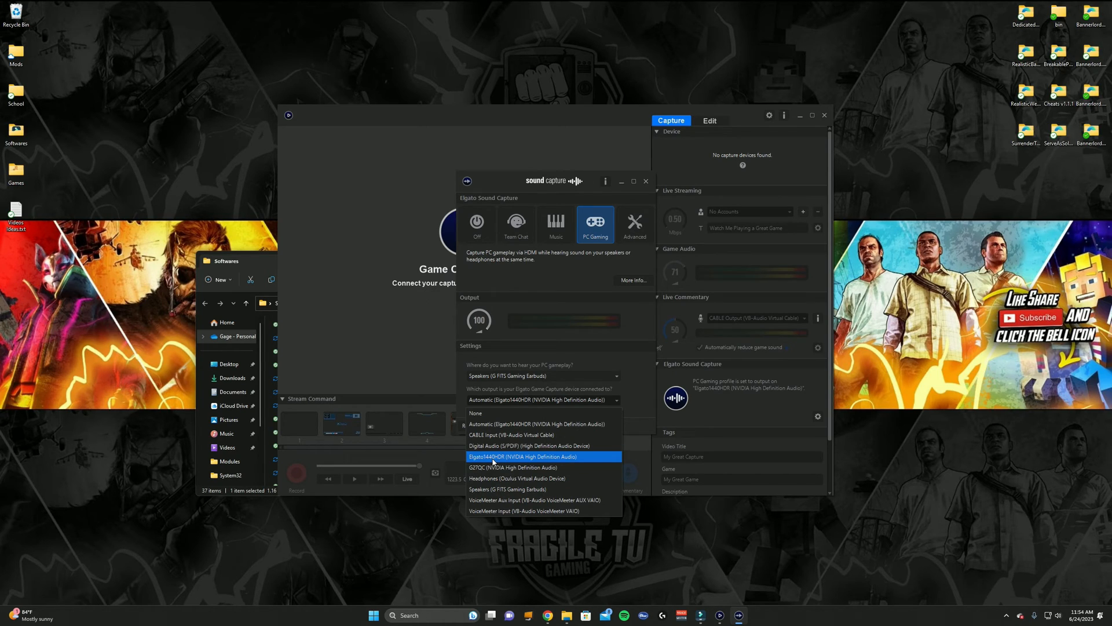
mouse_move(488, 445)
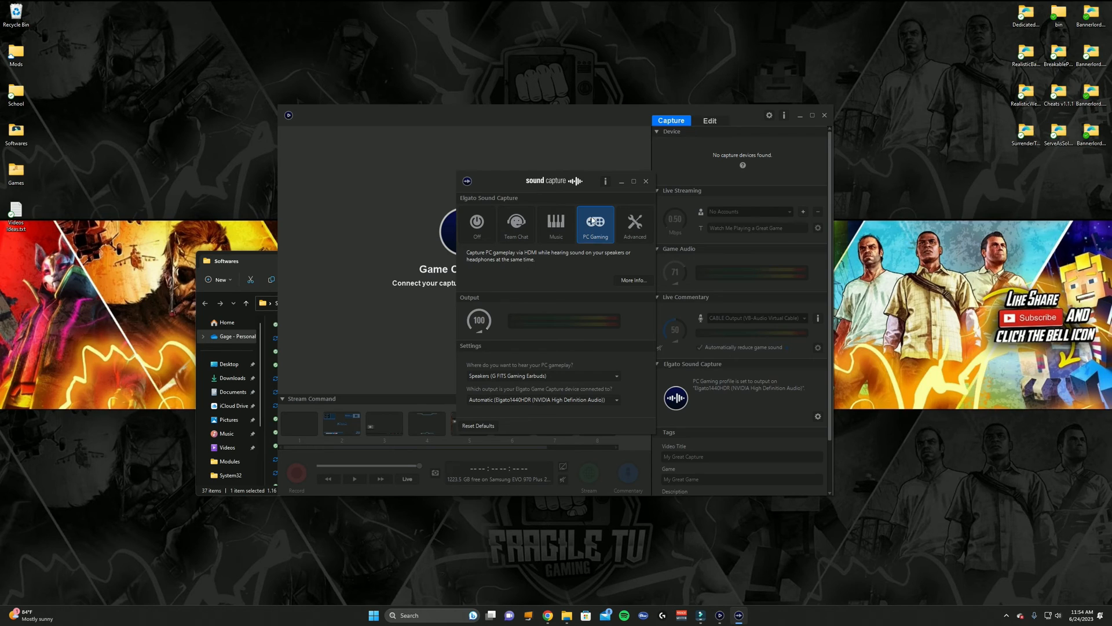
mouse_move(557, 374)
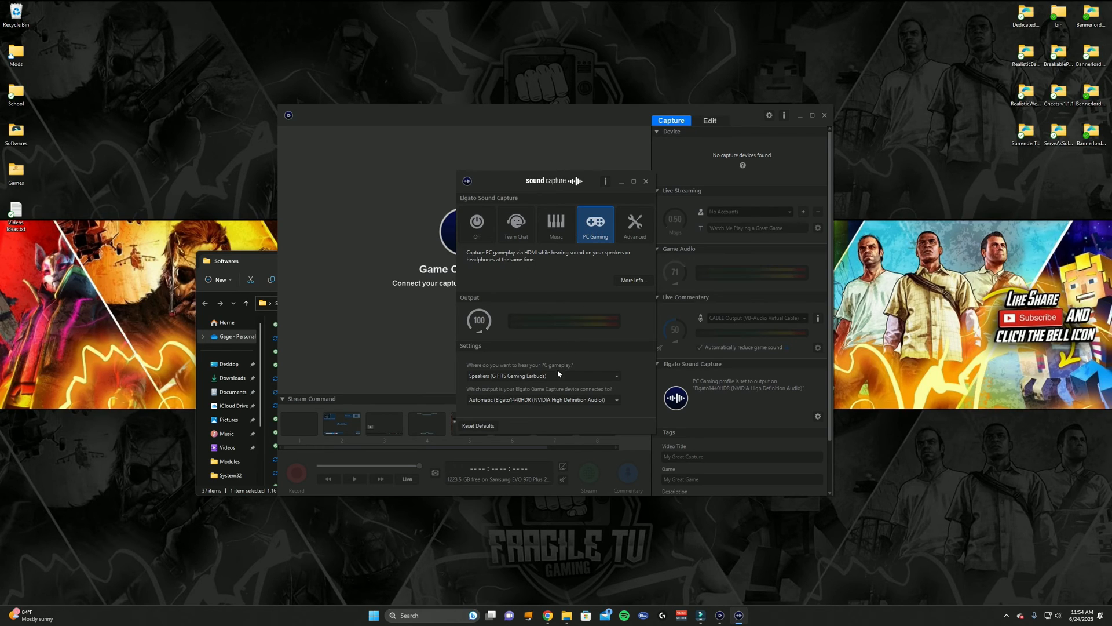
mouse_move(557, 354)
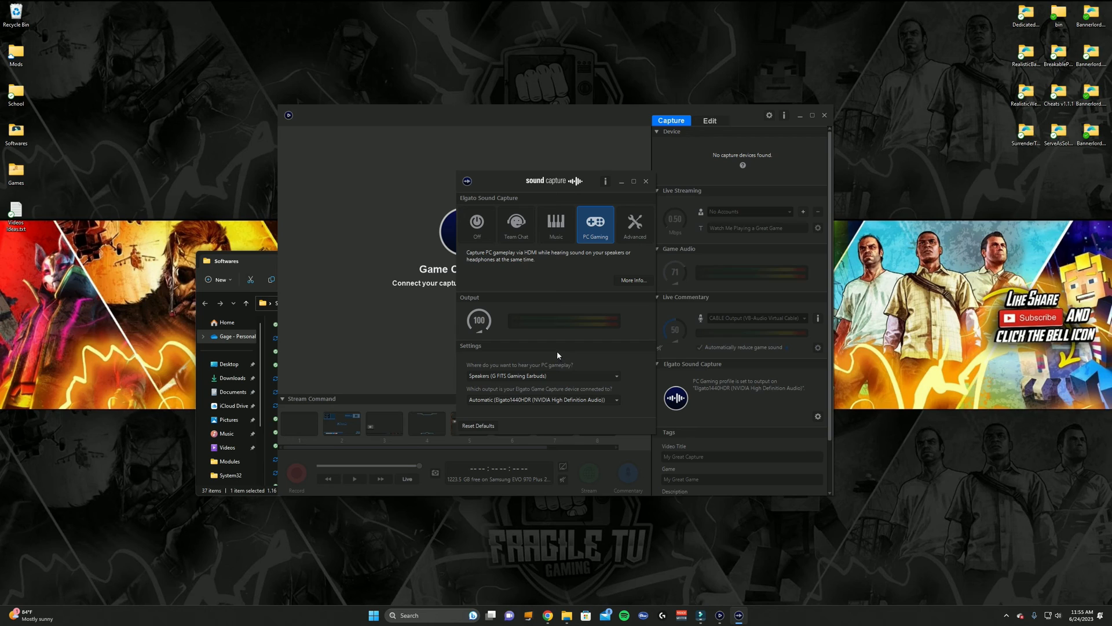
mouse_move(619, 208)
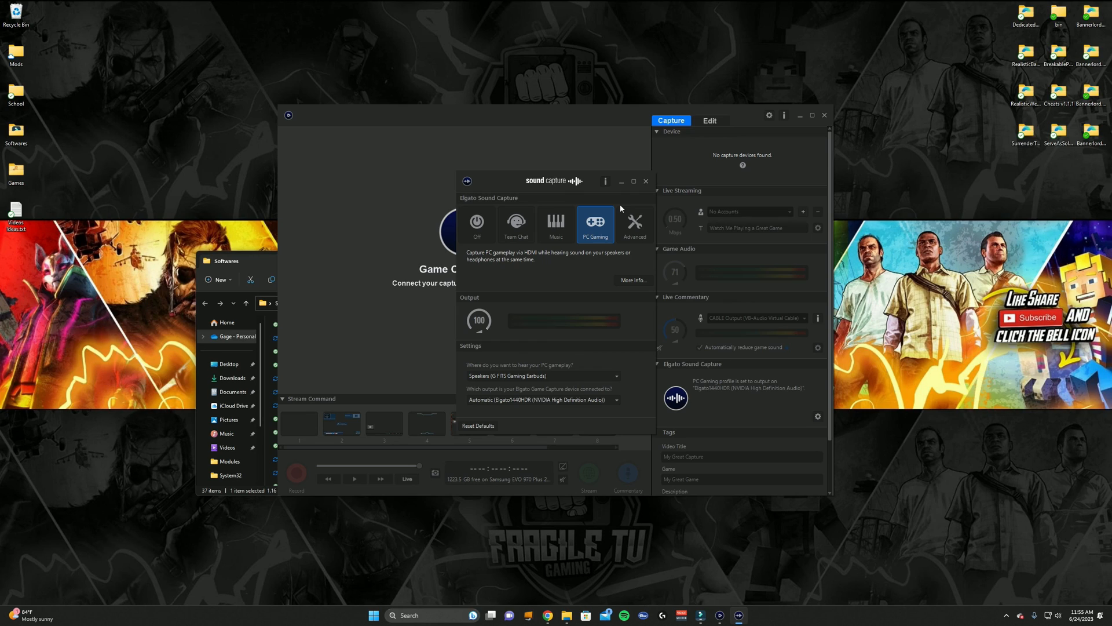
mouse_move(623, 206)
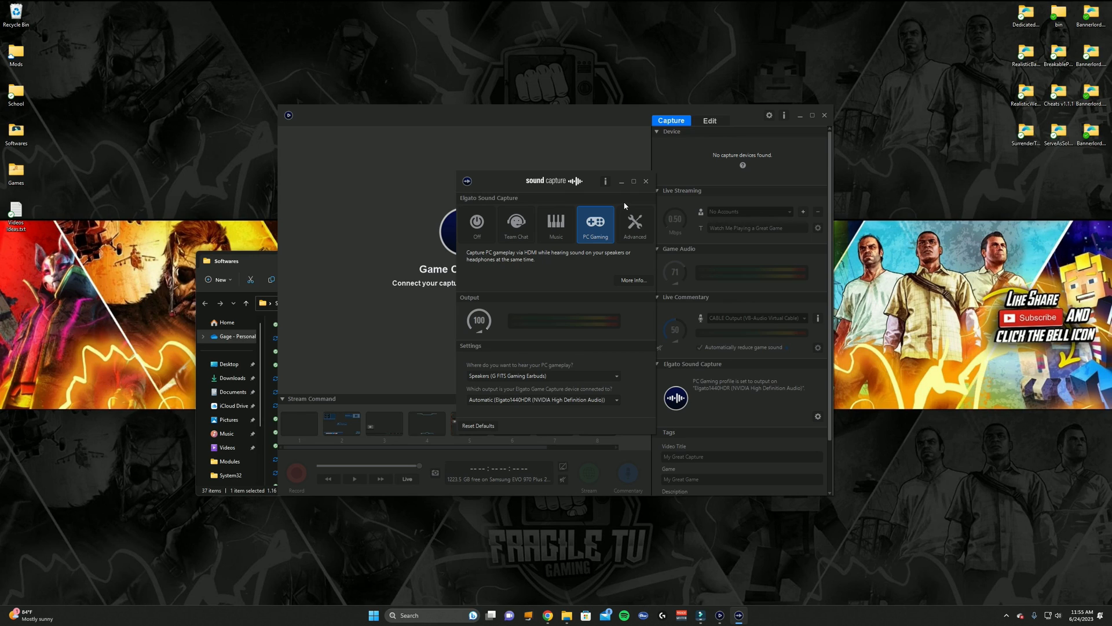